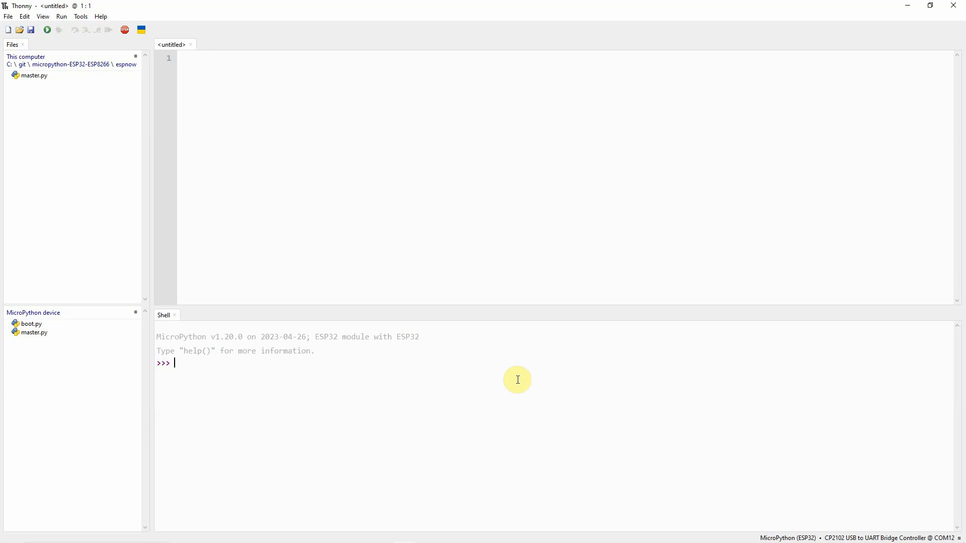
pyautogui.moveTo(319, 221)
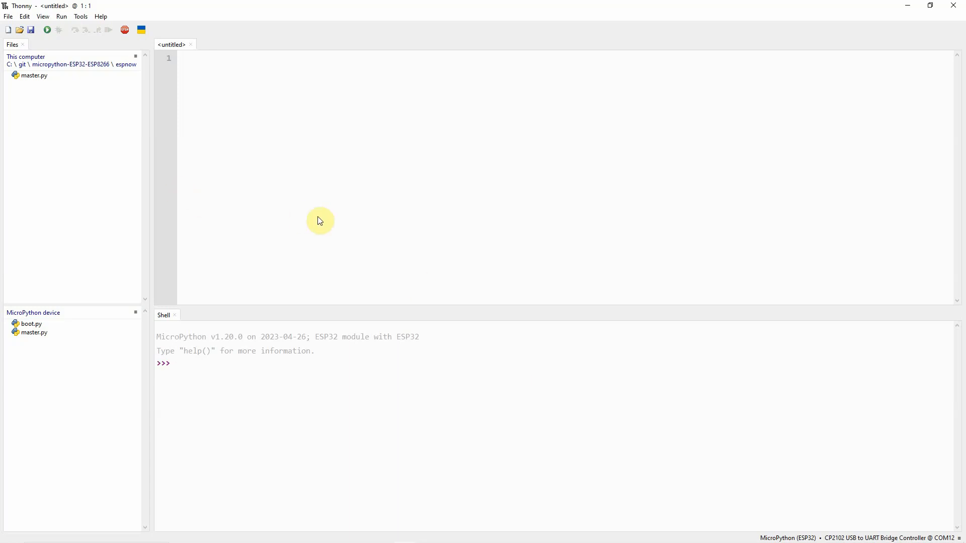
pyautogui.moveTo(274, 177)
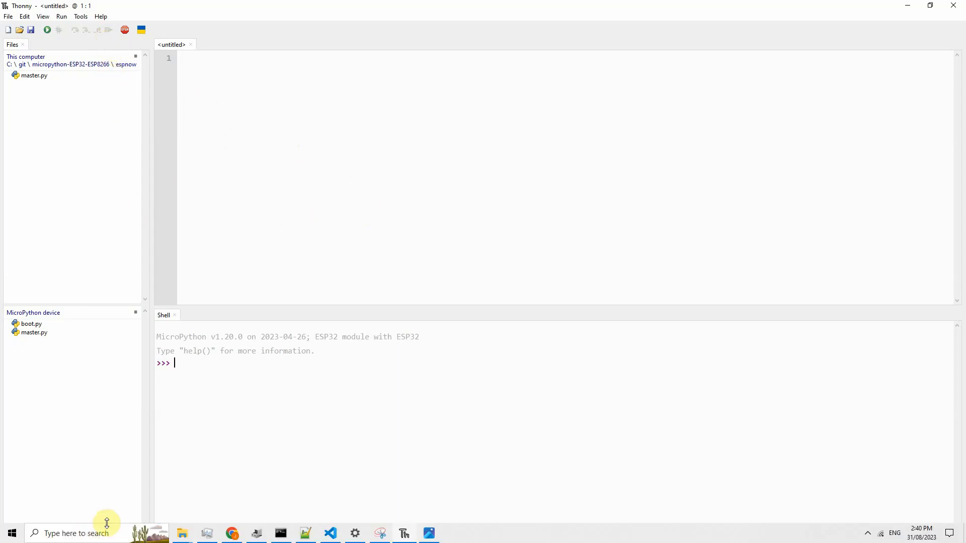
# Search 'thon' in Windows and bring the Thonny window back in front of the ESP32 photo.
pyautogui.write('thon')
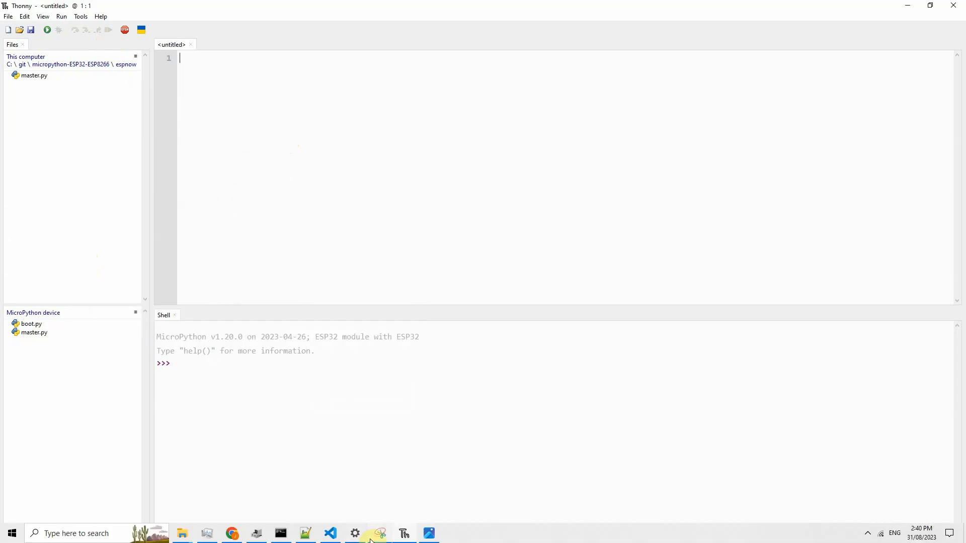
pyautogui.moveTo(405, 533)
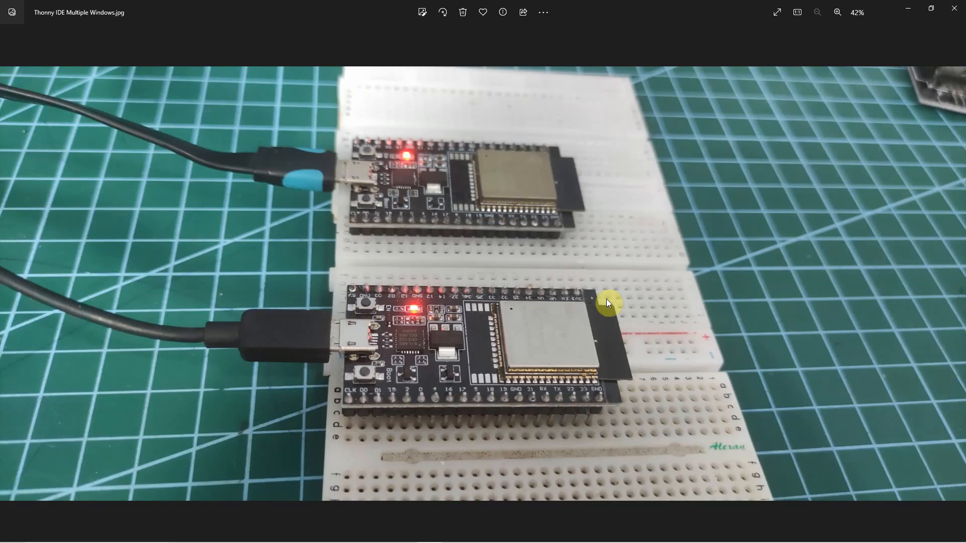
pyautogui.moveTo(701, 310)
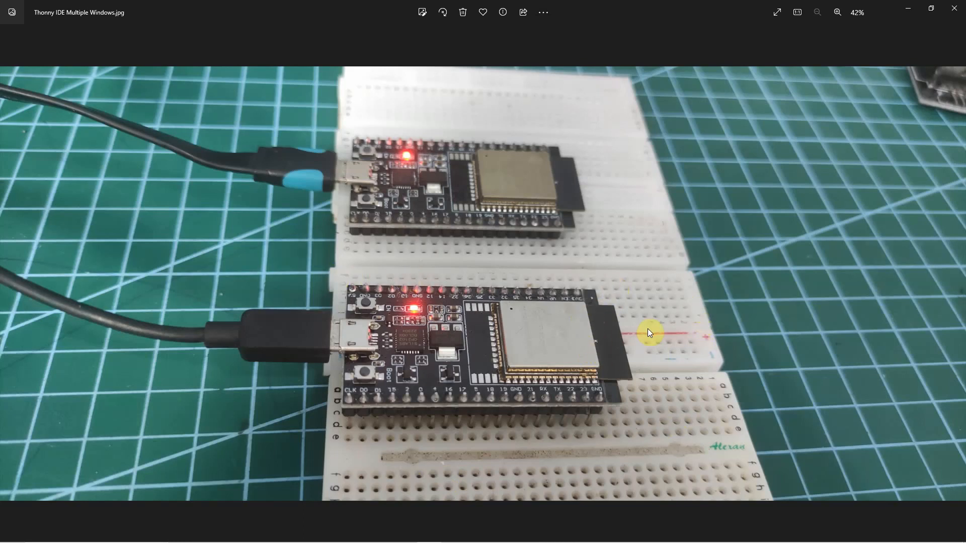
pyautogui.moveTo(509, 200)
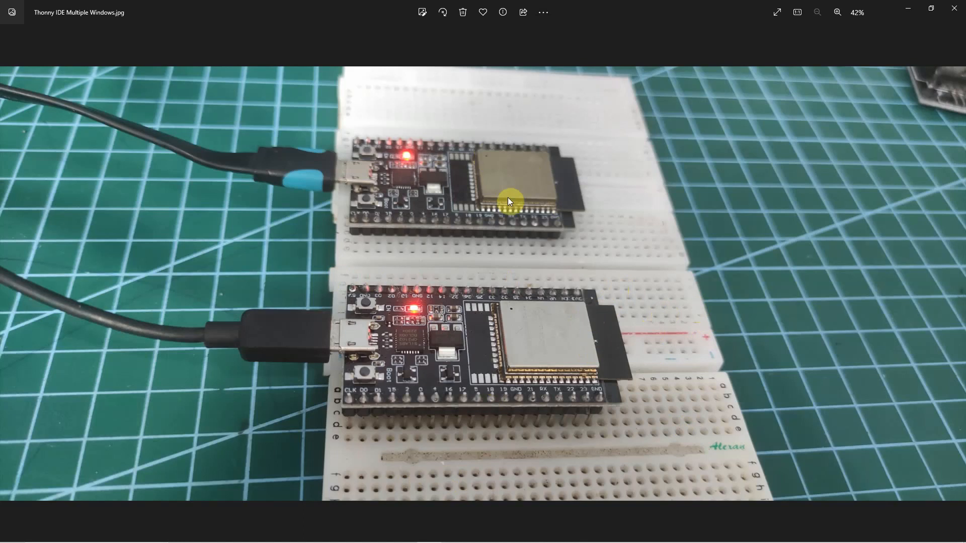
pyautogui.moveTo(493, 223)
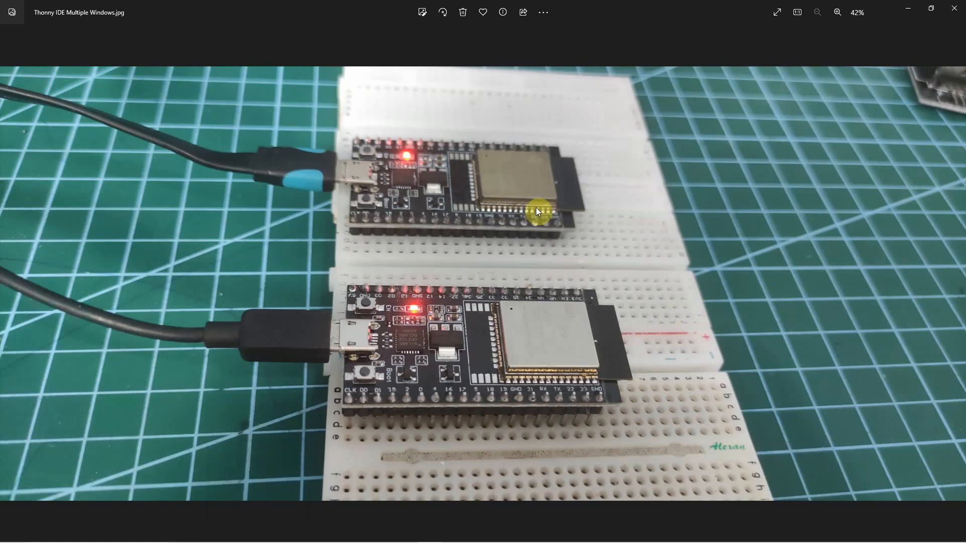
pyautogui.moveTo(493, 200)
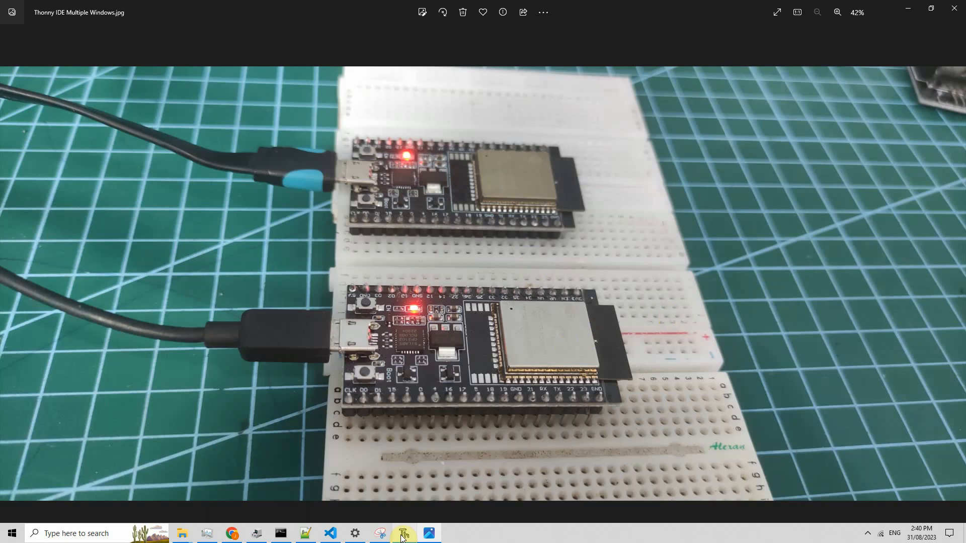
pyautogui.click(405, 533)
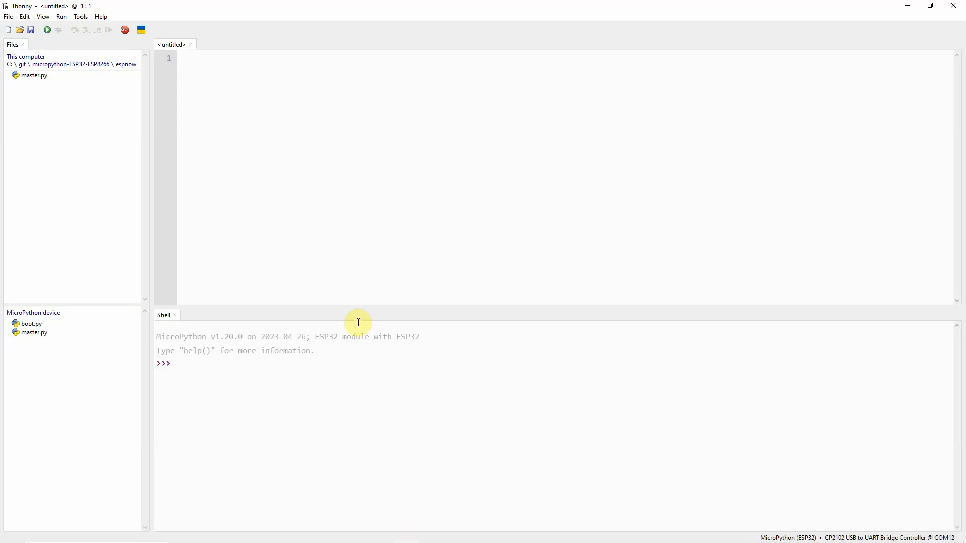
pyautogui.moveTo(292, 151)
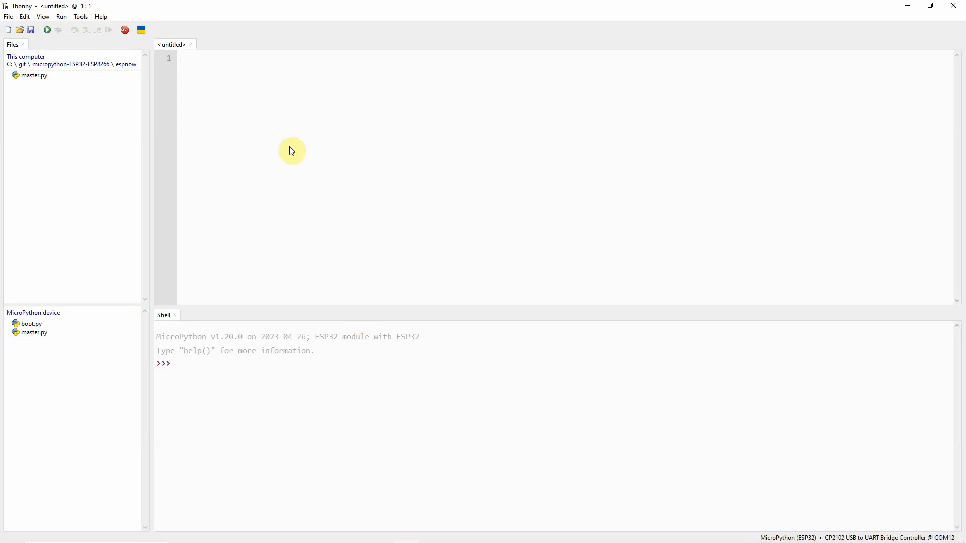
# In Tools > Options, untick 'Allow only single Thonny instance' on the General tab and confirm.
pyautogui.click(80, 17)
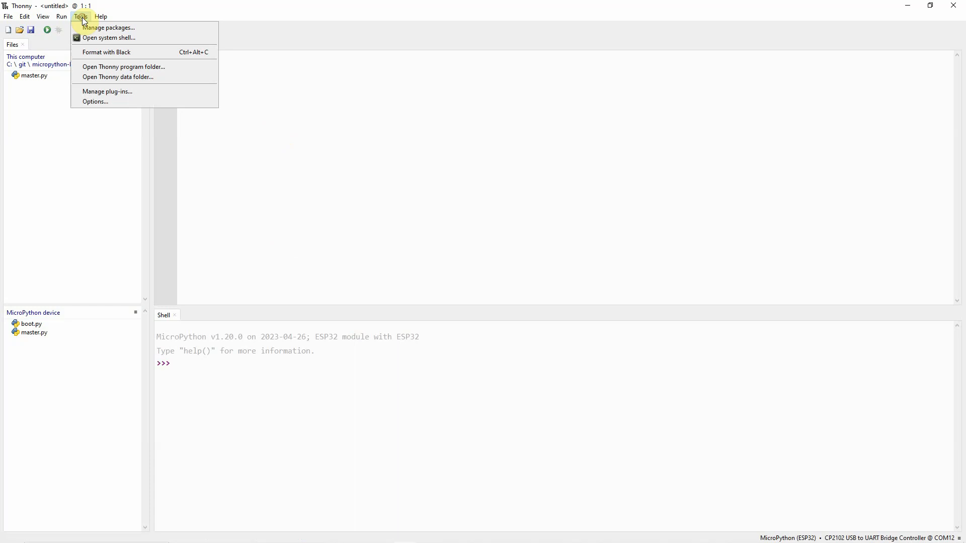
pyautogui.click(95, 102)
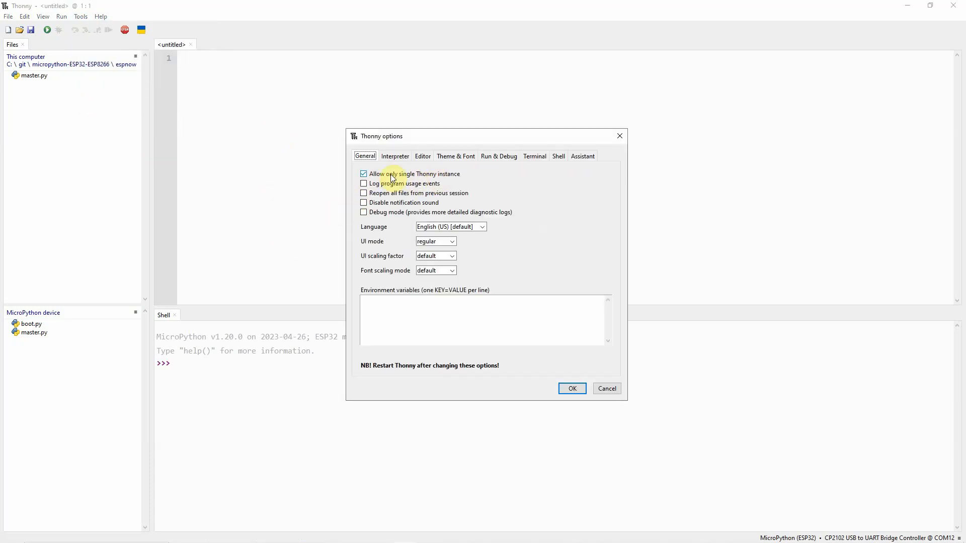
pyautogui.click(363, 174)
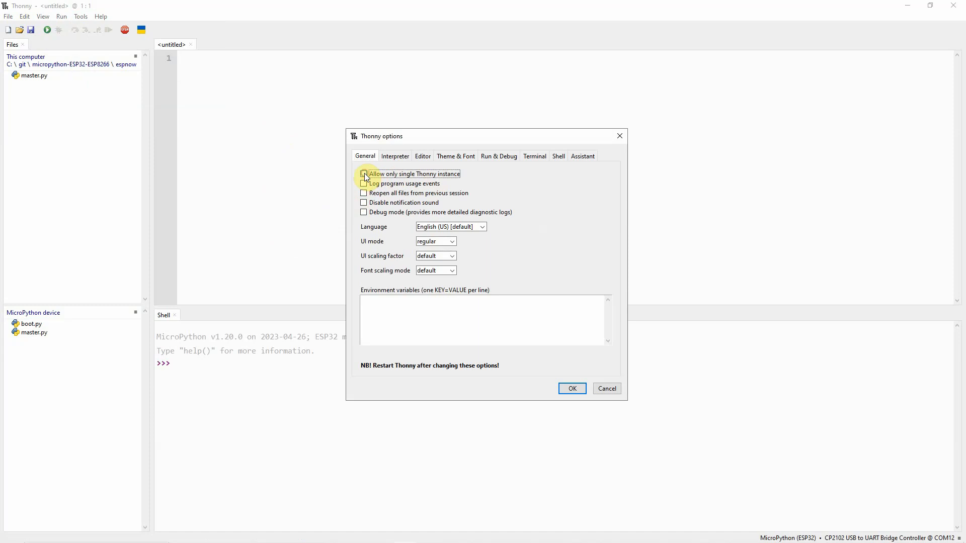
pyautogui.click(571, 388)
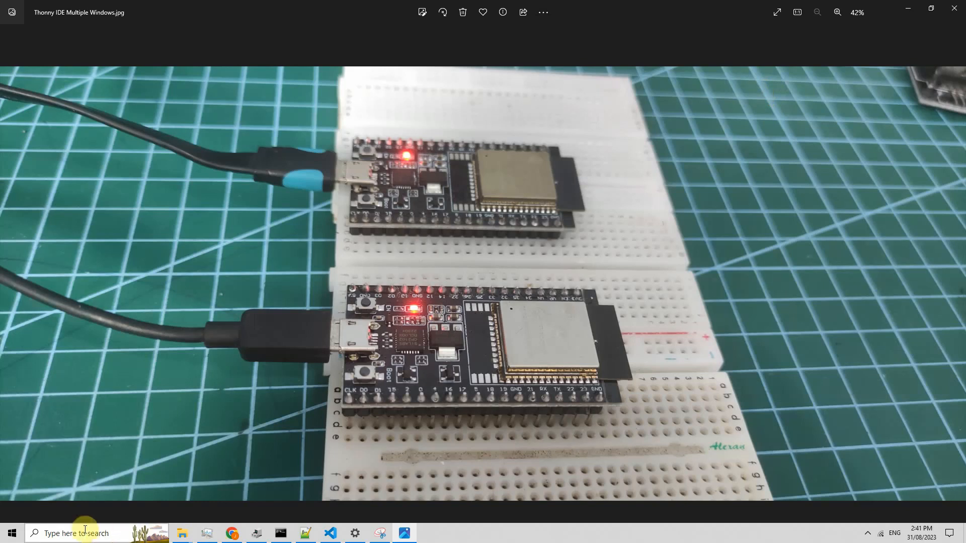
# Search 'thonny' in Windows to bring the Thonny editor window back over the photo.
pyautogui.write('thonny')
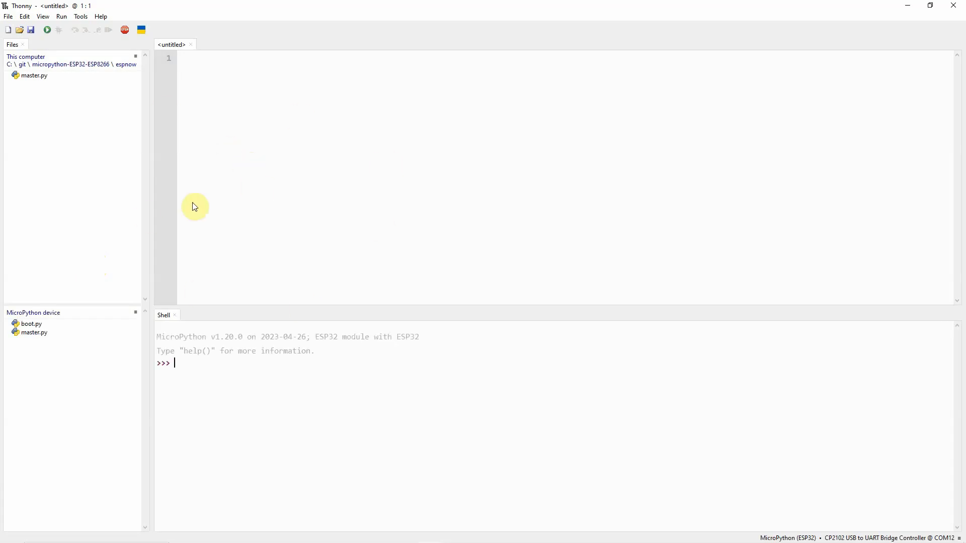
# Launch a second Thonny instance from Windows search, whose shell reports COM12 access denied.
pyautogui.click(97, 533)
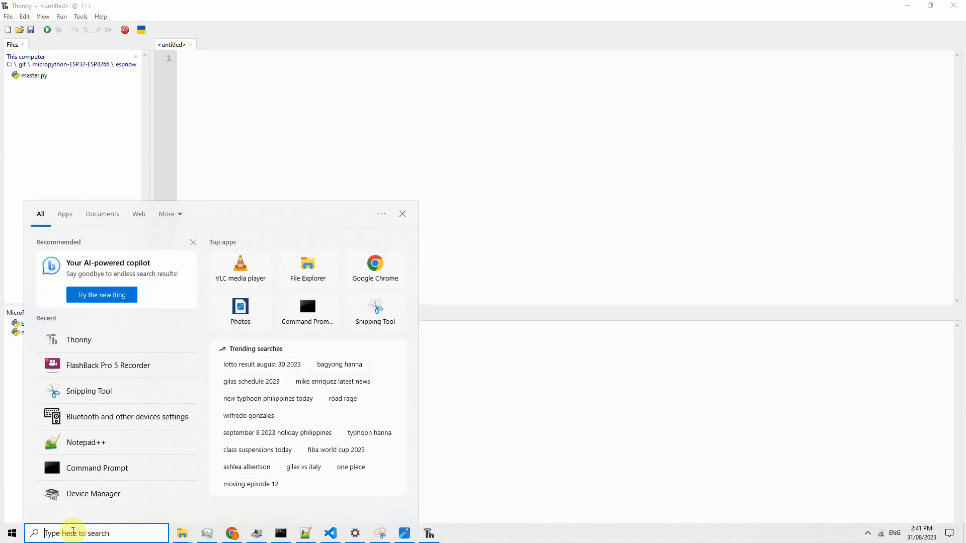
pyautogui.write('thonny')
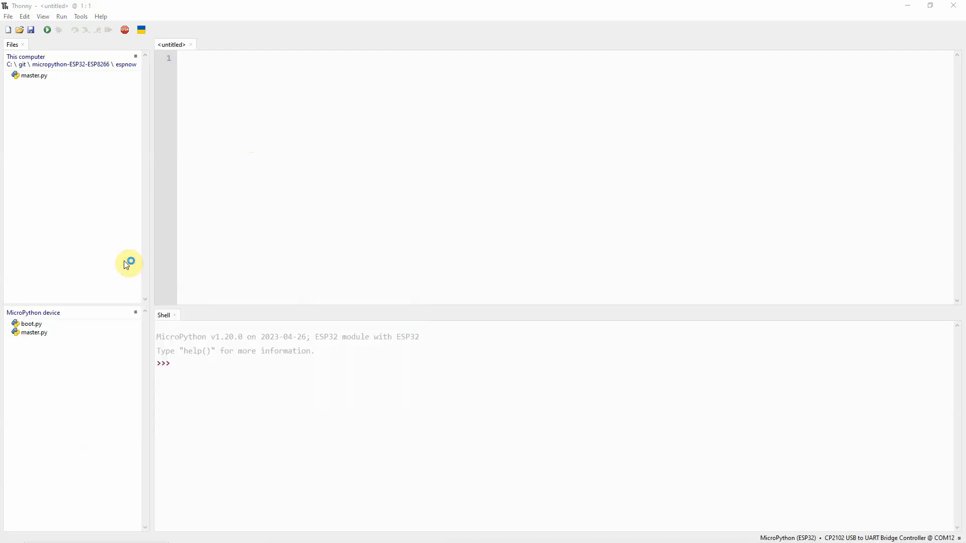
pyautogui.click(47, 29)
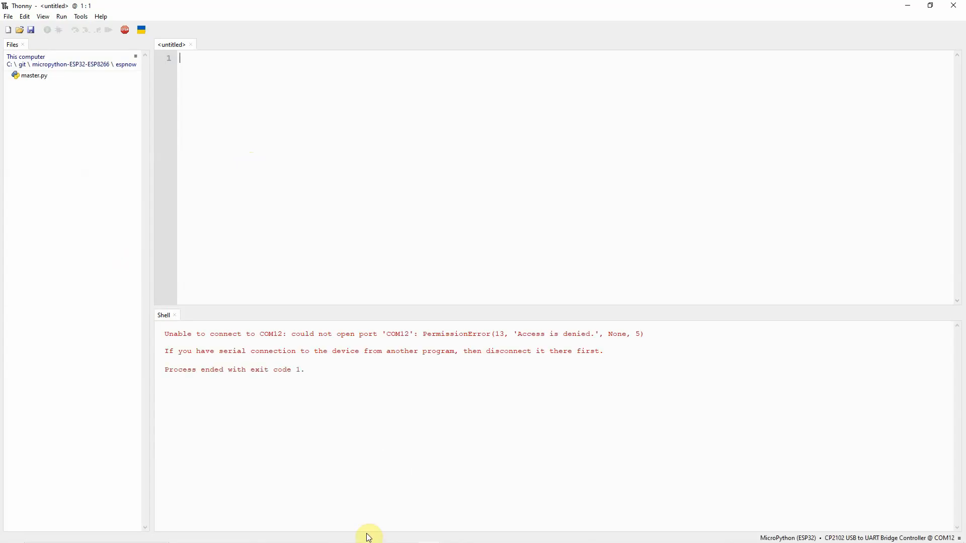
pyautogui.moveTo(426, 534)
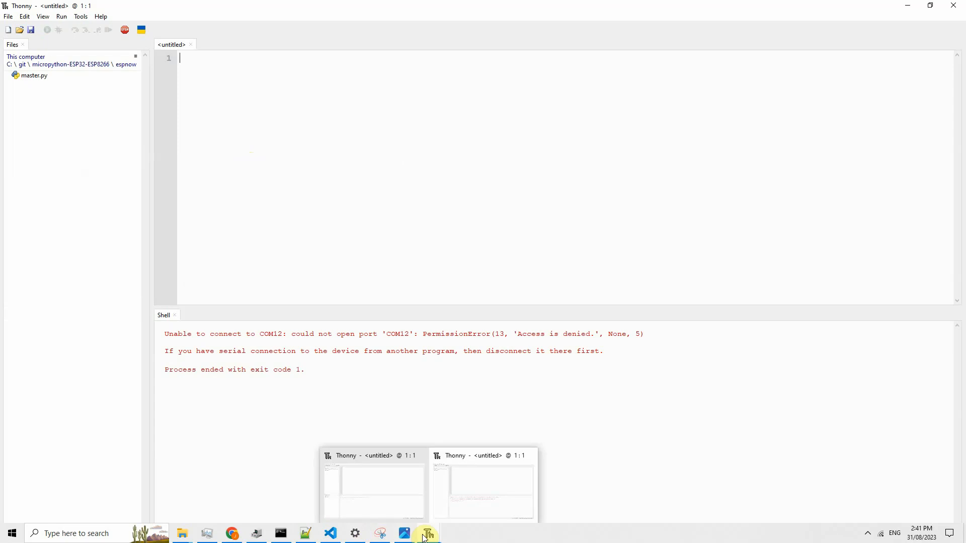
pyautogui.moveTo(389, 493)
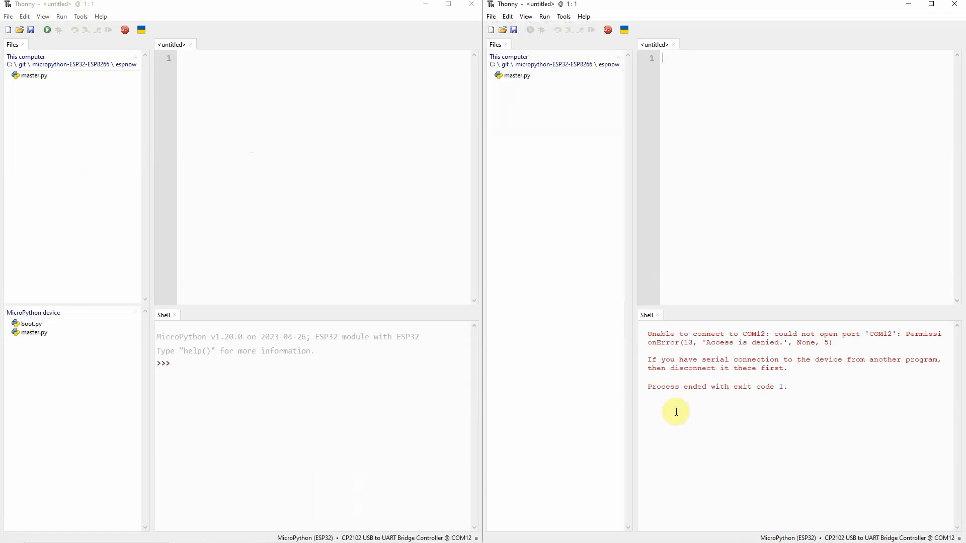
pyautogui.moveTo(334, 161)
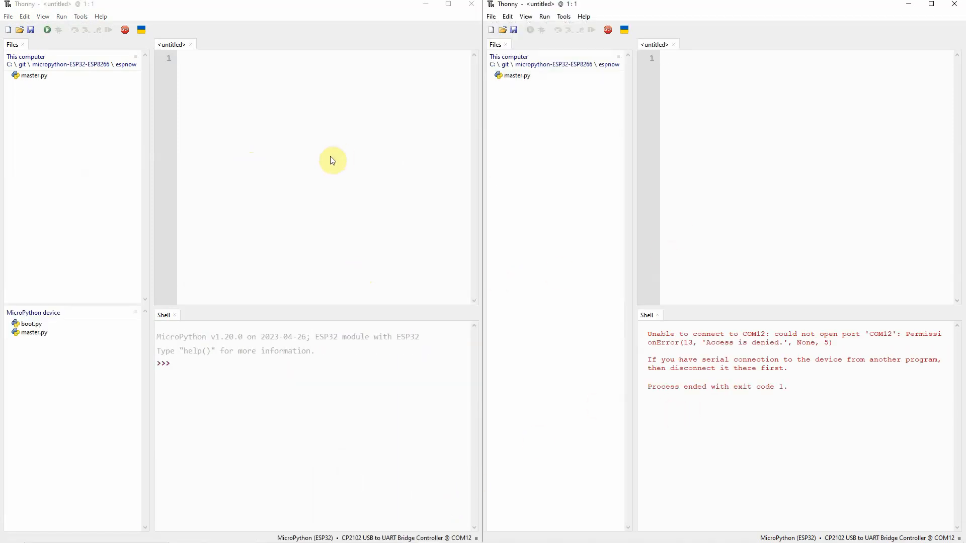